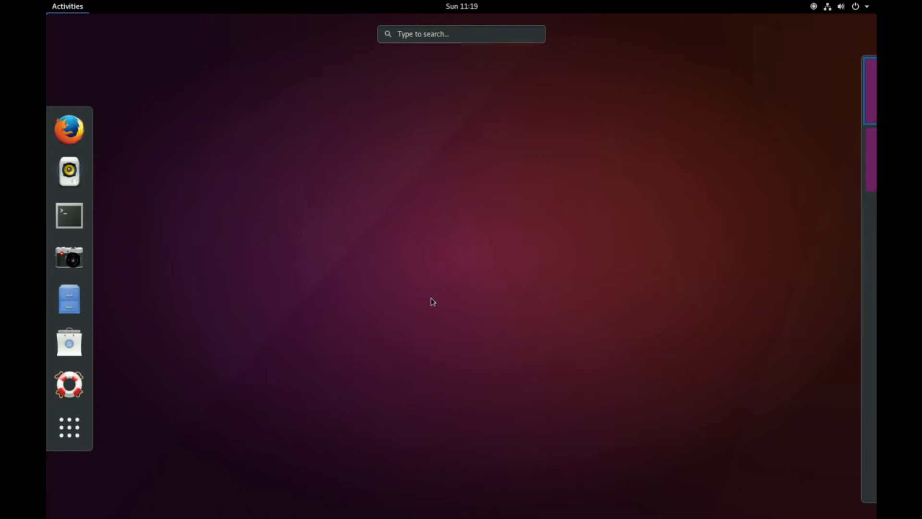
mouse_move(276, 221)
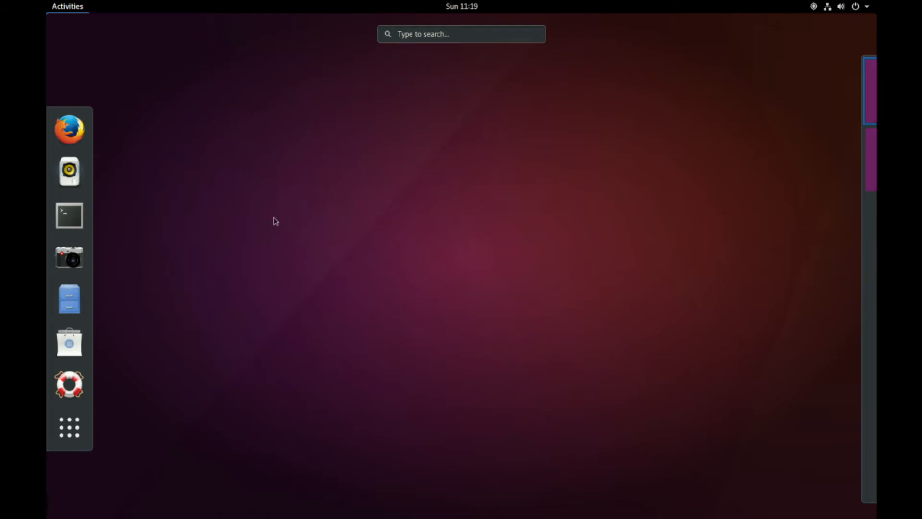
mouse_move(545, 357)
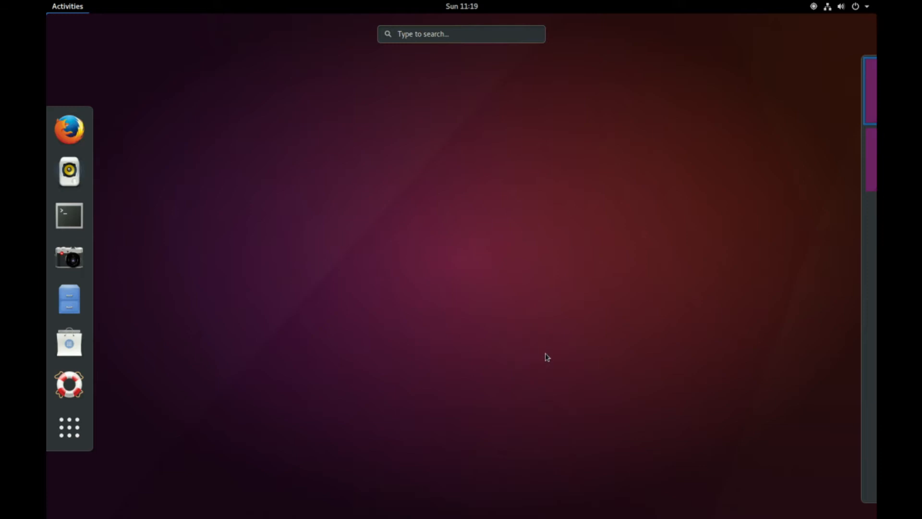
mouse_move(381, 264)
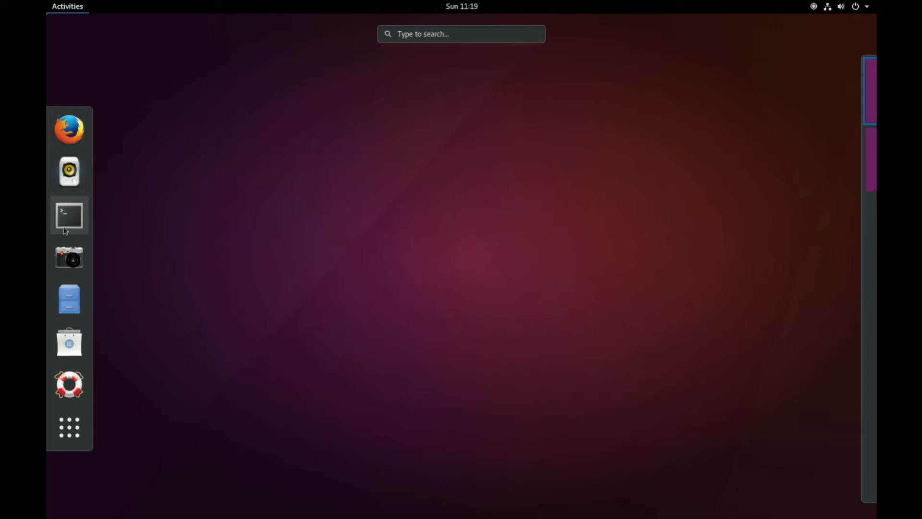
mouse_move(69, 341)
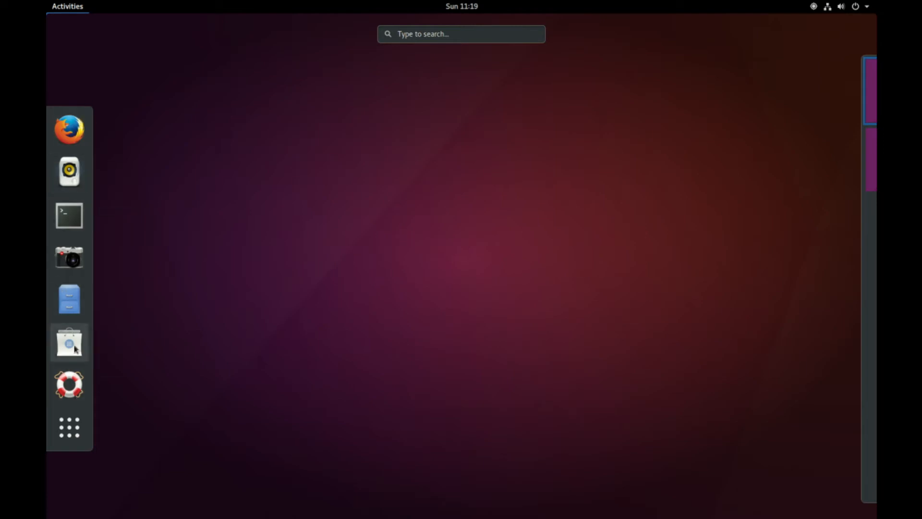
mouse_move(642, 257)
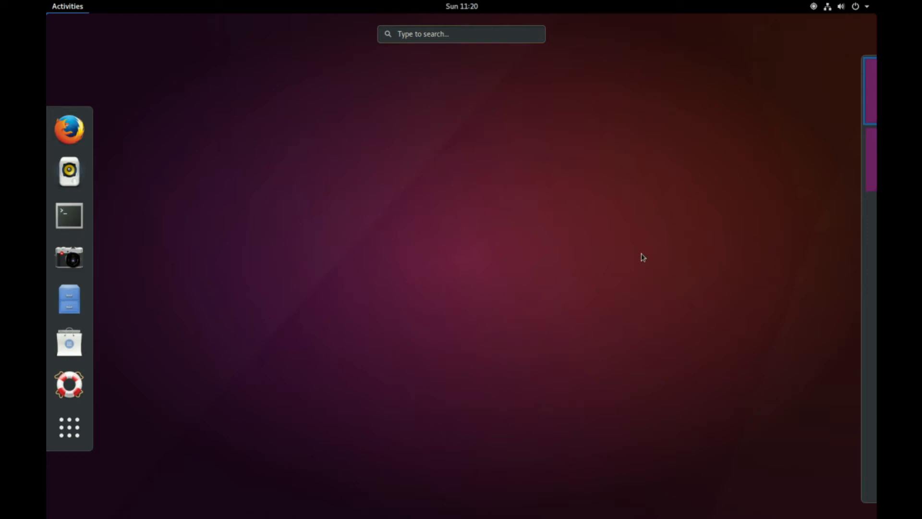
mouse_move(500, 227)
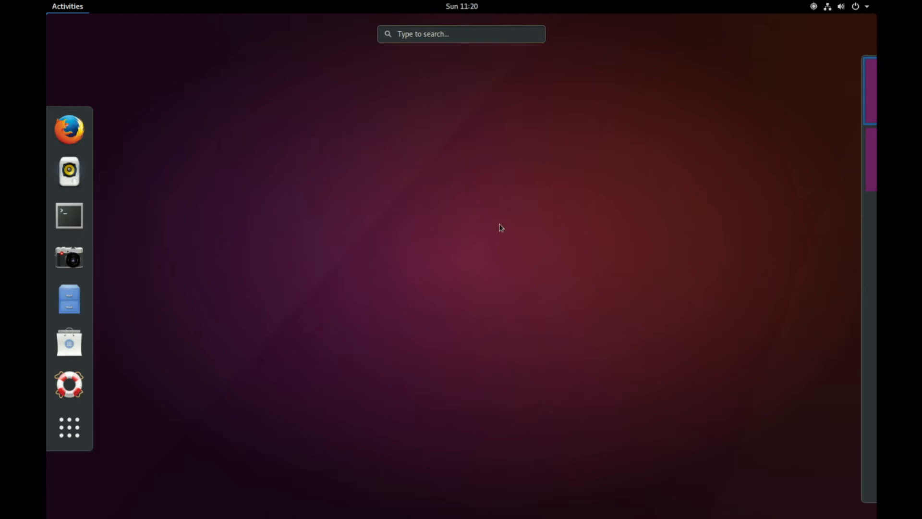
Launch a terminal and run 'sudo apt install gnome-shell -y'.
left_click(69, 215)
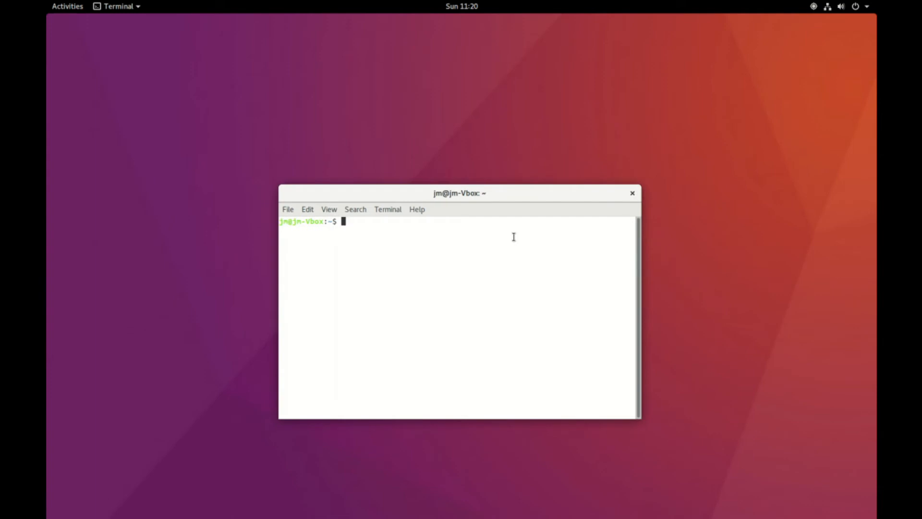
type("su")
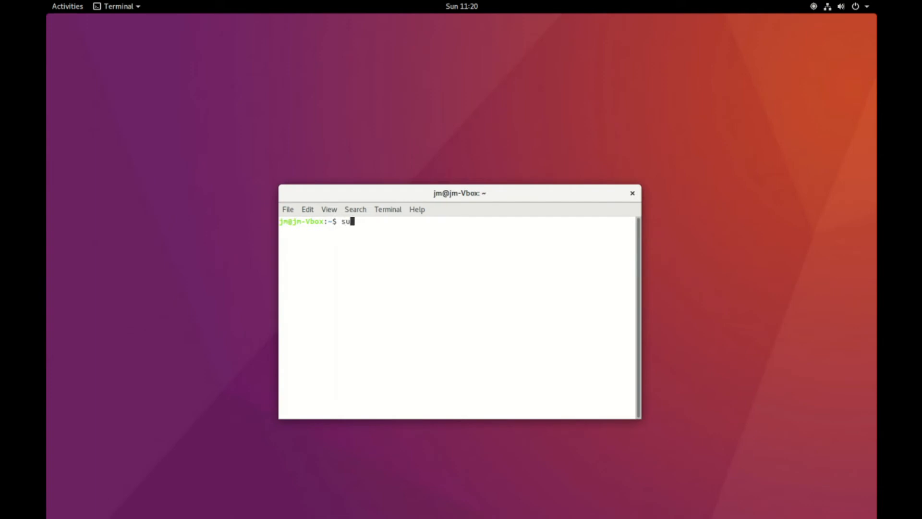
type("do")
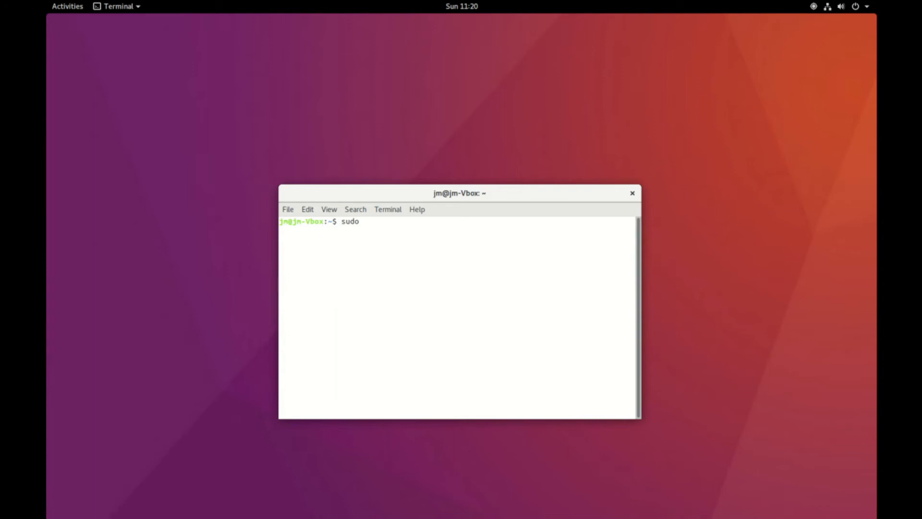
type("apt install")
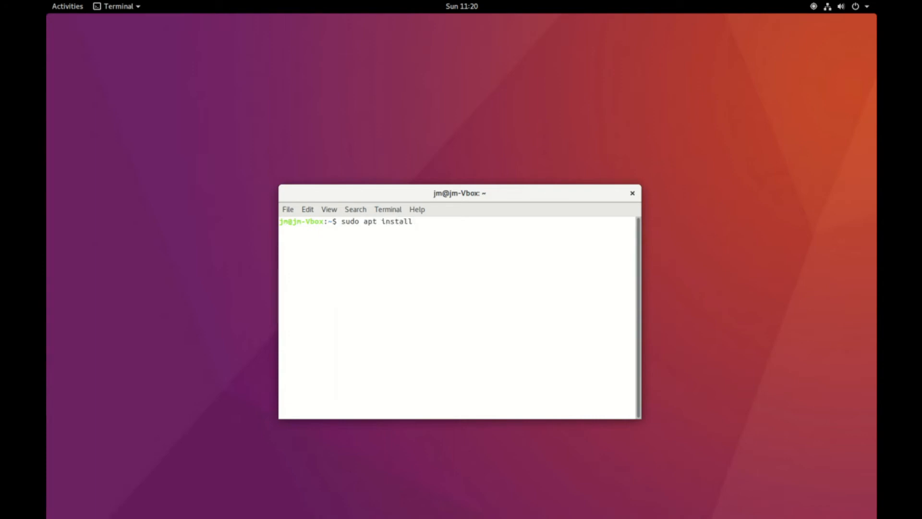
type("gnome-sh")
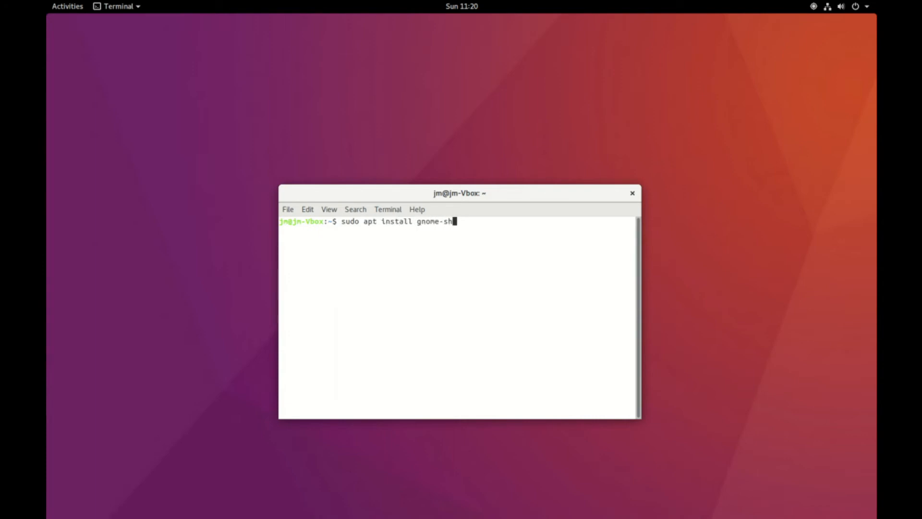
type("ell -y")
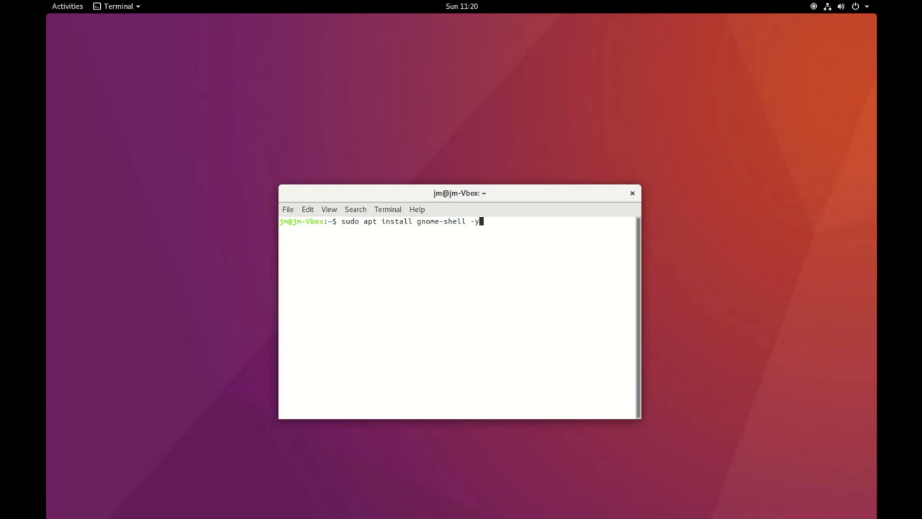
key("Return")
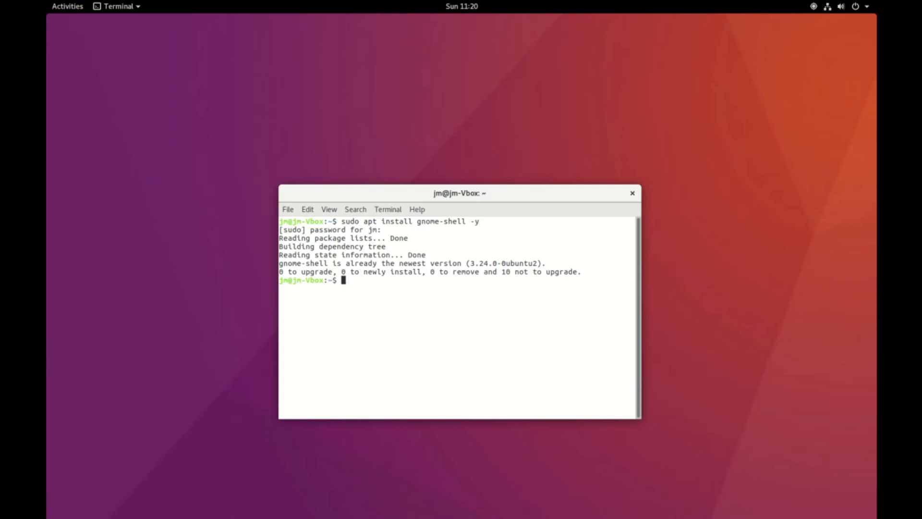
left_click(841, 7)
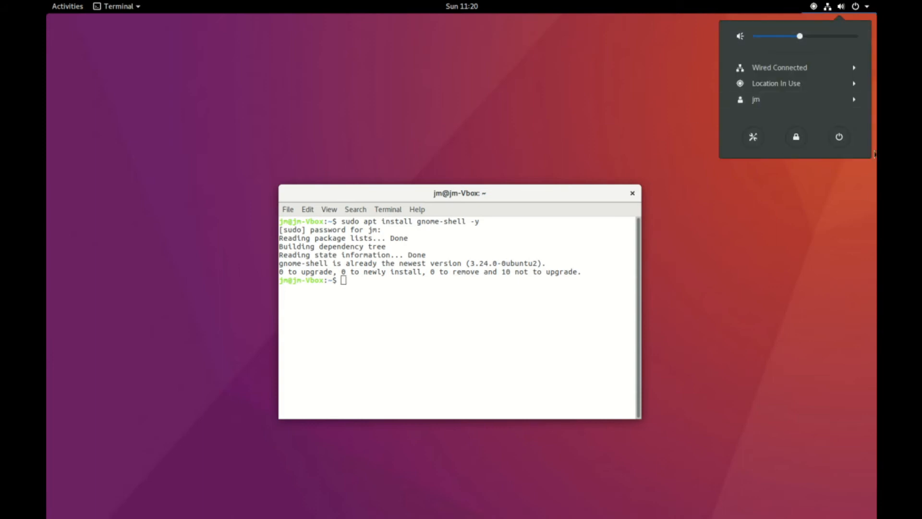
mouse_move(839, 137)
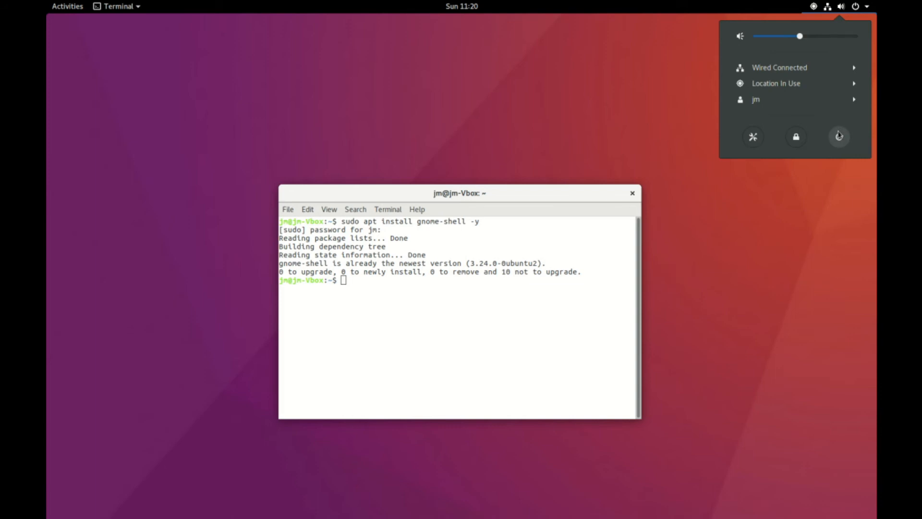
mouse_move(413, 186)
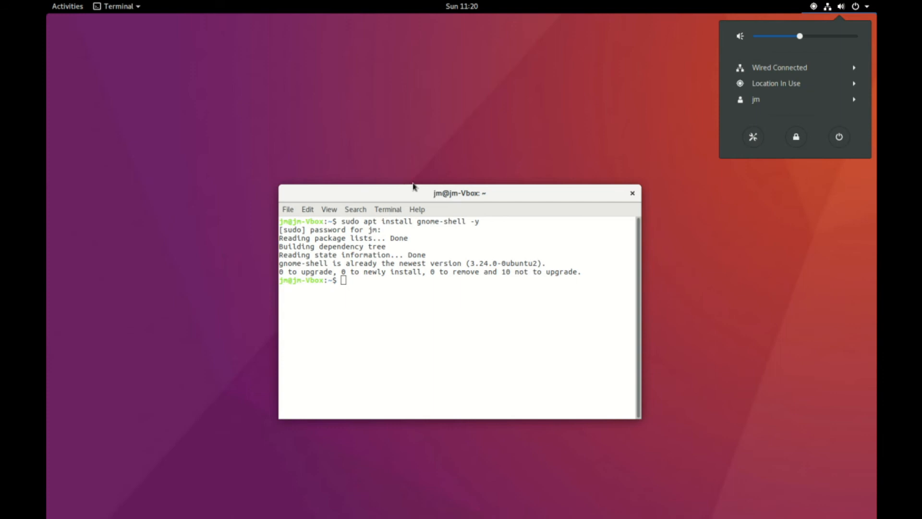
left_click(67, 6)
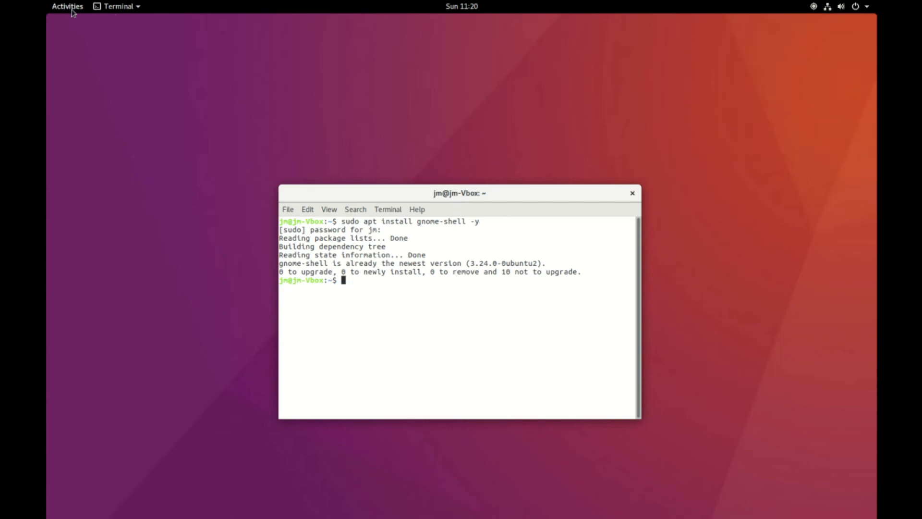
Open the Activities overview and close the terminal window from its thumbnail.
left_click(66, 6)
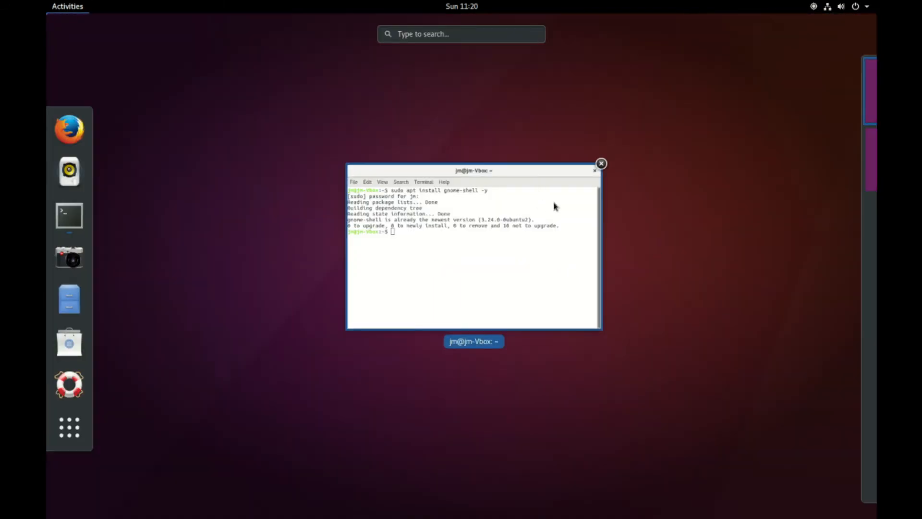
left_click(601, 163)
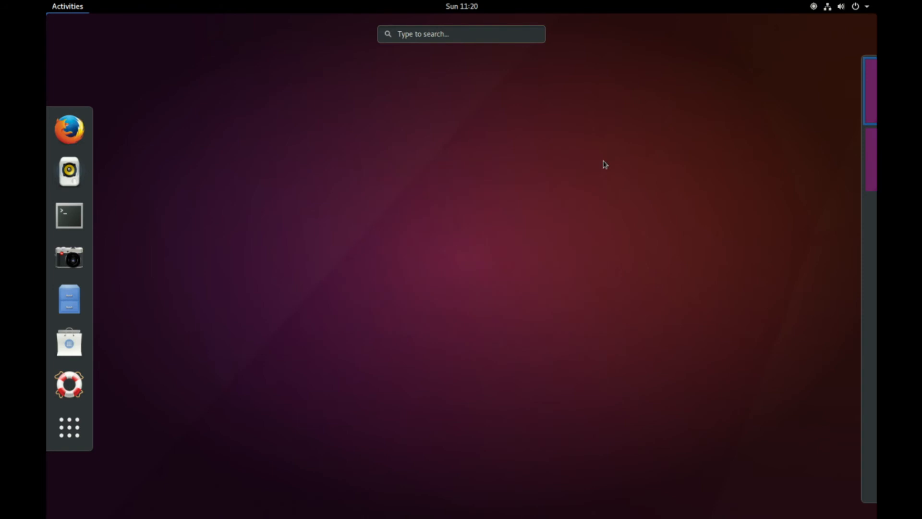
mouse_move(474, 292)
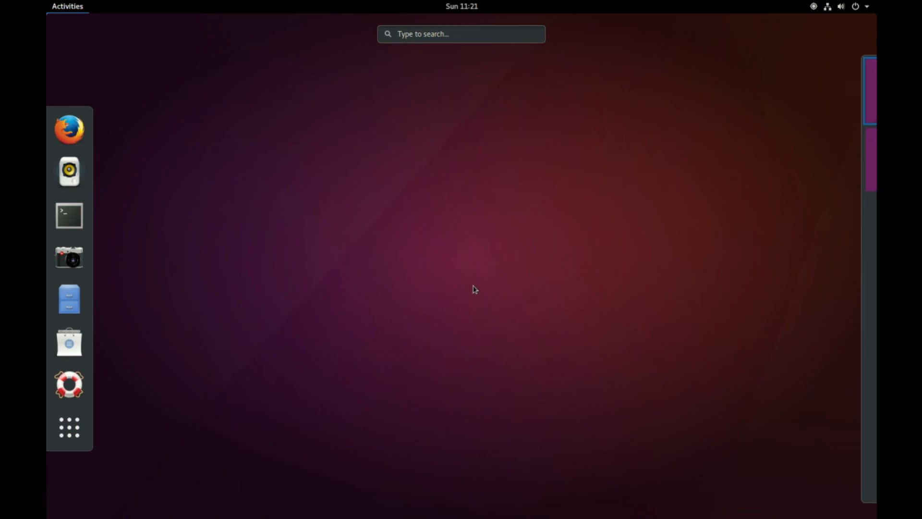
mouse_move(530, 218)
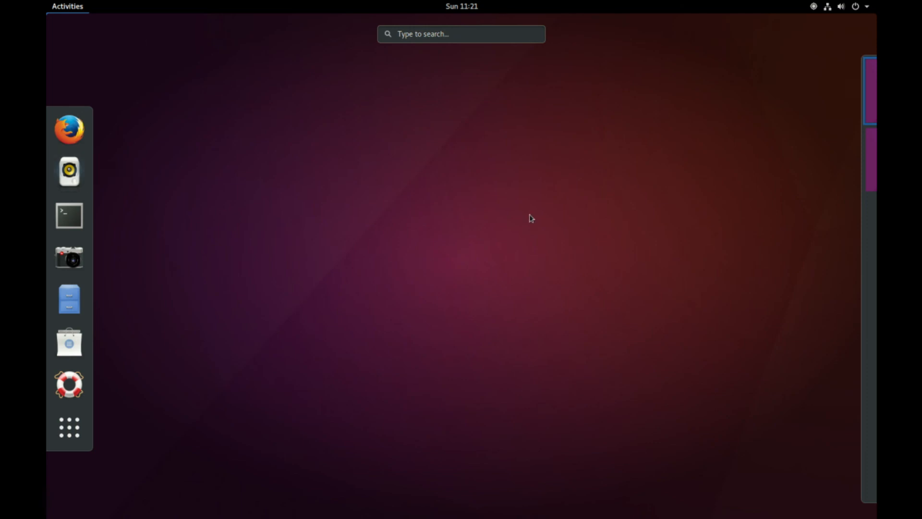